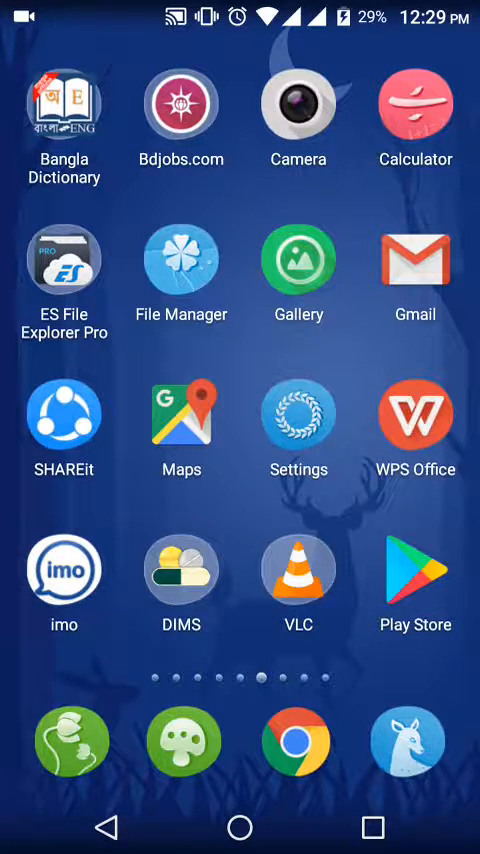
- Launch the file-sharing app from the Android home screen
{"action": "left_click", "coordinate": [64, 412]}
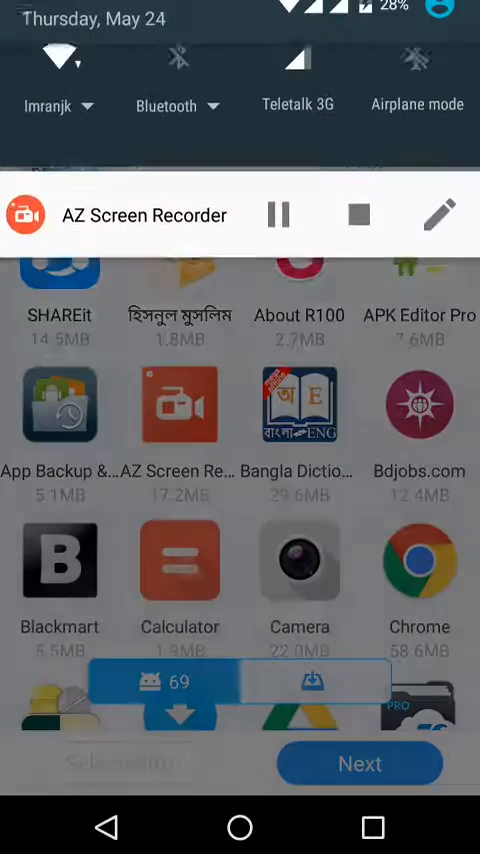
- In quick settings, switch location on, Wi-Fi off, and mobile data on then back off
{"action": "scroll", "scroll_direction": "down", "scroll_amount": 3}
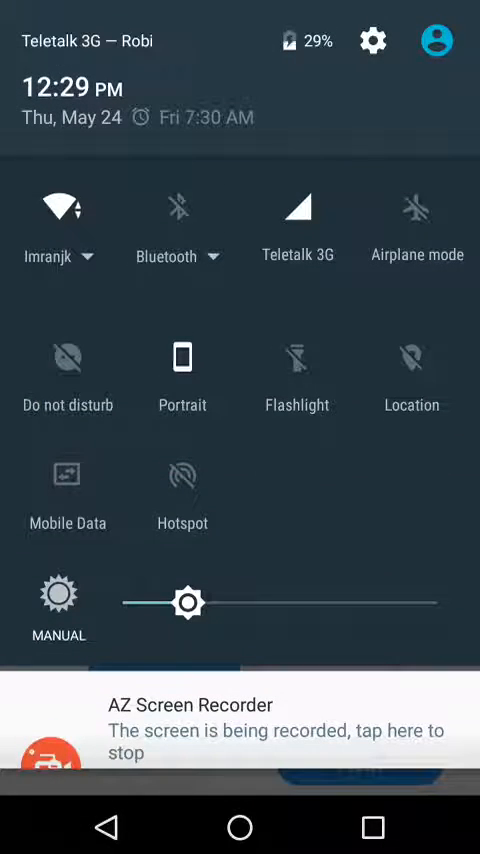
{"action": "left_click", "coordinate": [412, 356]}
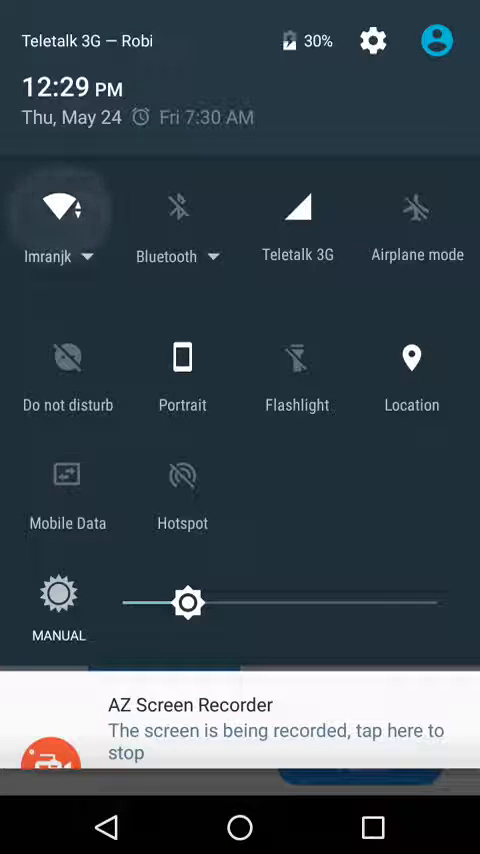
{"action": "left_click", "coordinate": [56, 208]}
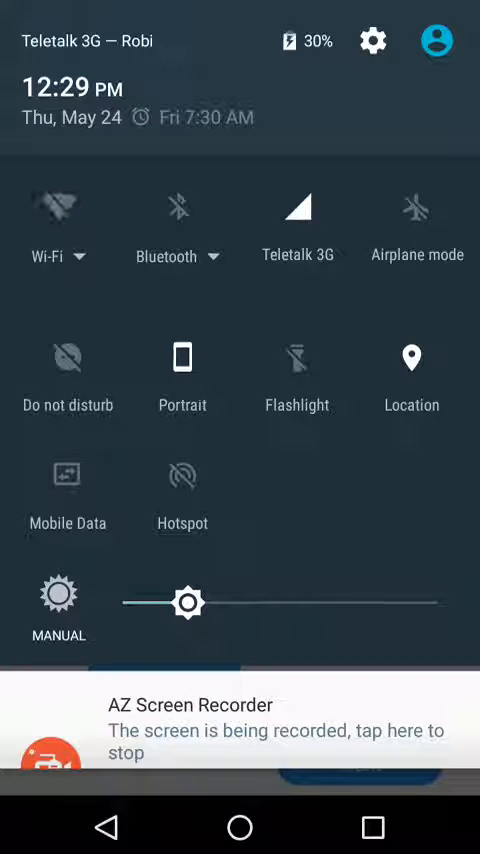
{"action": "left_click", "coordinate": [68, 496]}
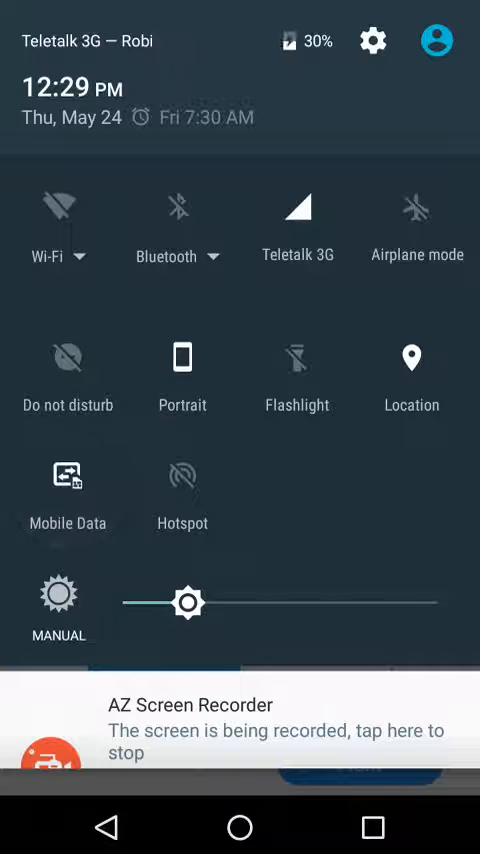
{"action": "left_click", "coordinate": [68, 478]}
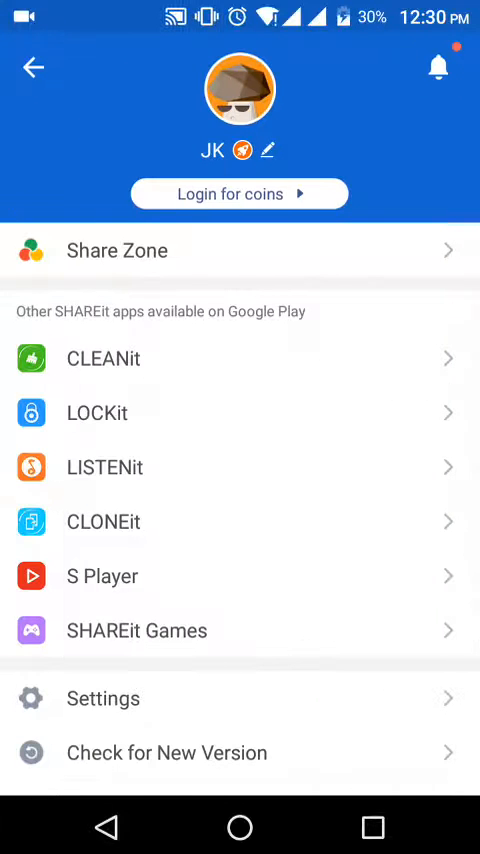
- Browse the SHAREit profile menu and return to the home screen with Send and Receive
{"action": "scroll", "scroll_direction": "down", "scroll_amount": 3}
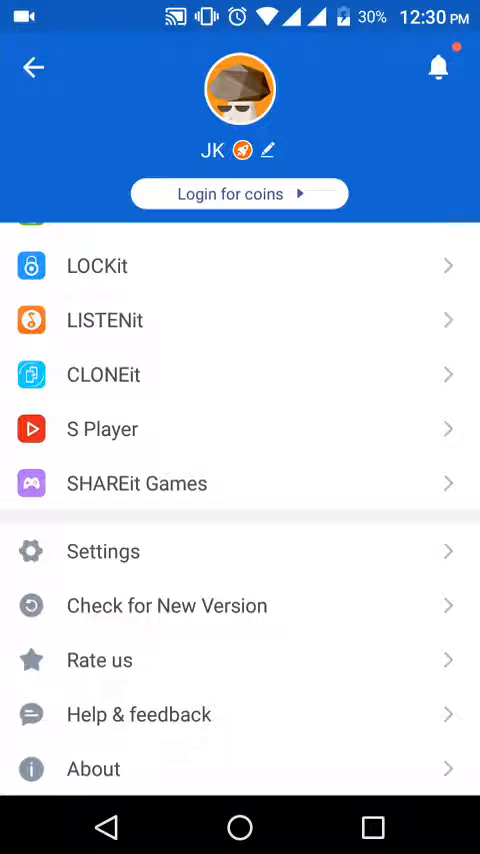
{"action": "scroll", "scroll_direction": "down", "scroll_amount": 3}
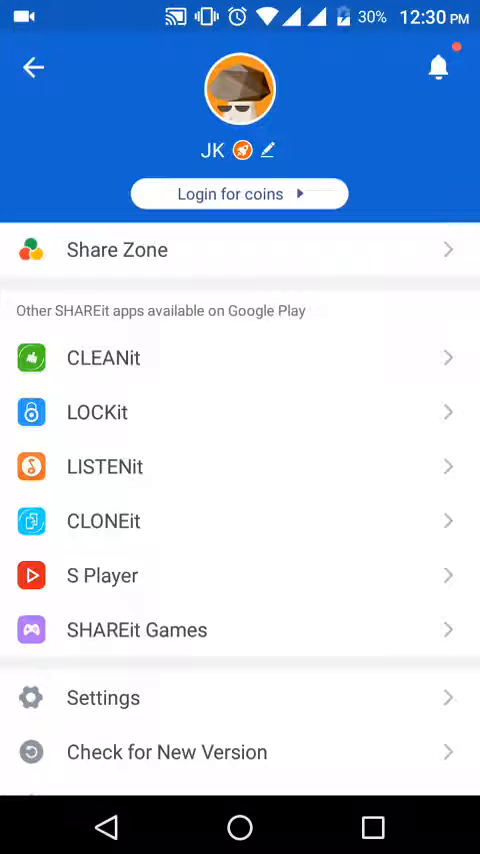
{"action": "left_click", "coordinate": [32, 68]}
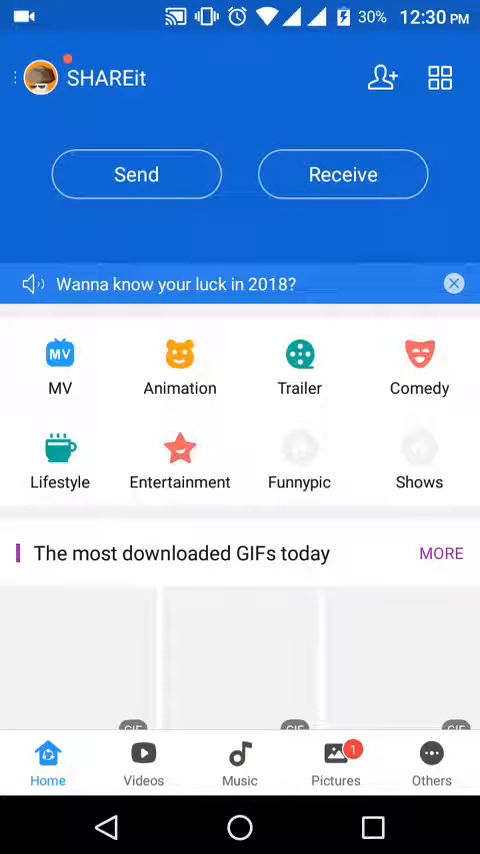